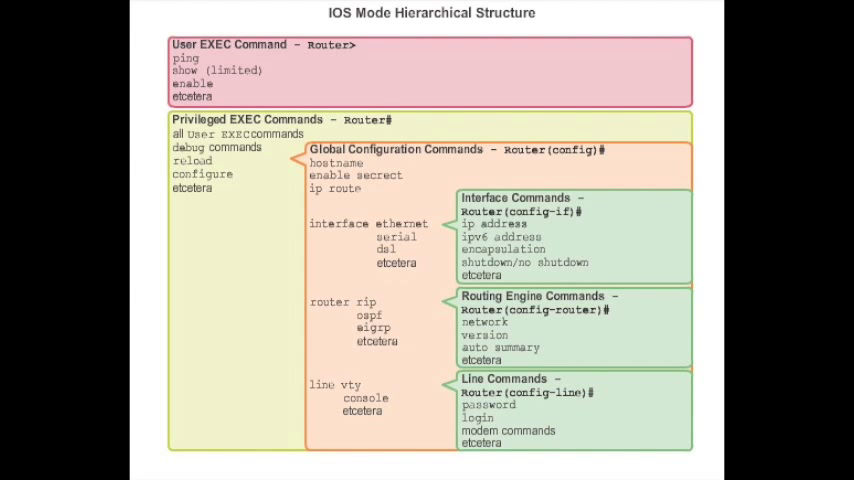
key("right")
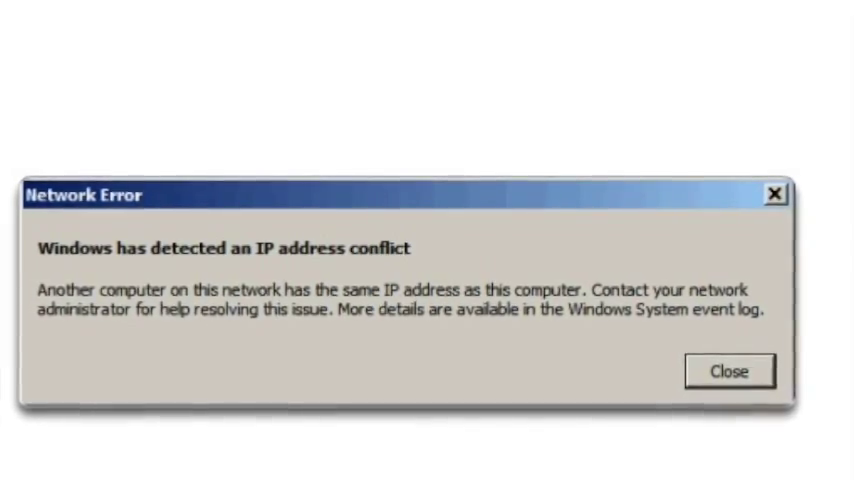
left_click(728, 370)
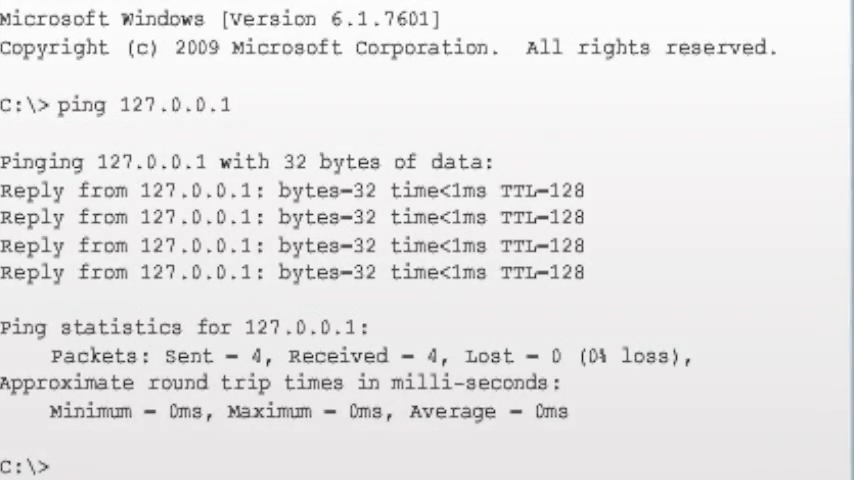